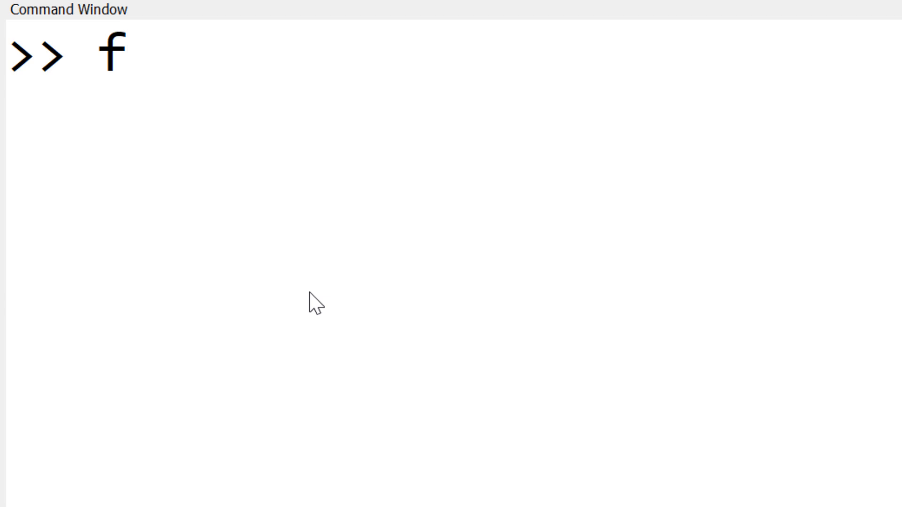
Define the anonymous function f = @(x) 3*x^2 + log(x) + 1 at the prompt.
type("=@")
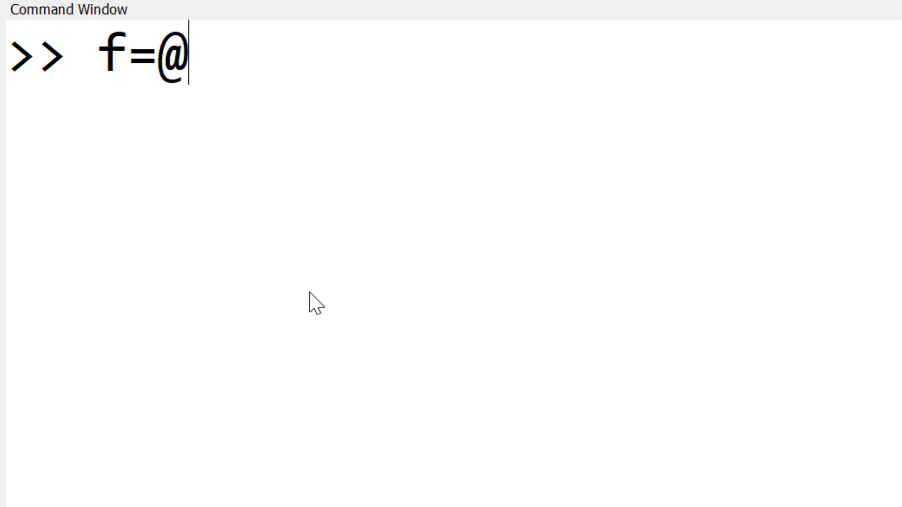
type("(x)")
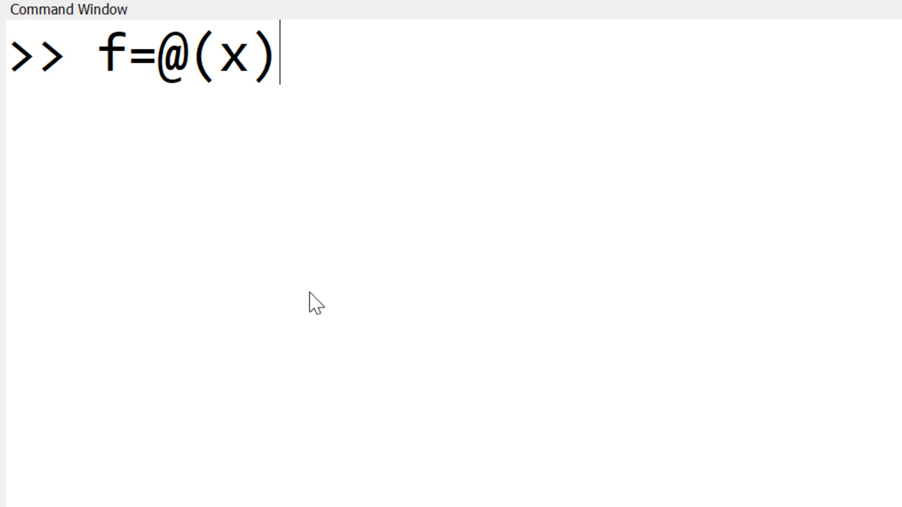
type("3*x^2")
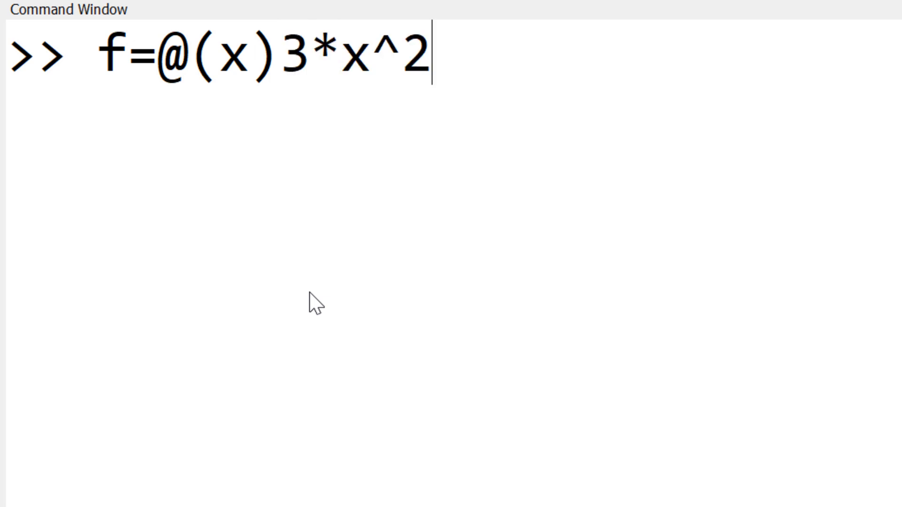
type("+log(x)")
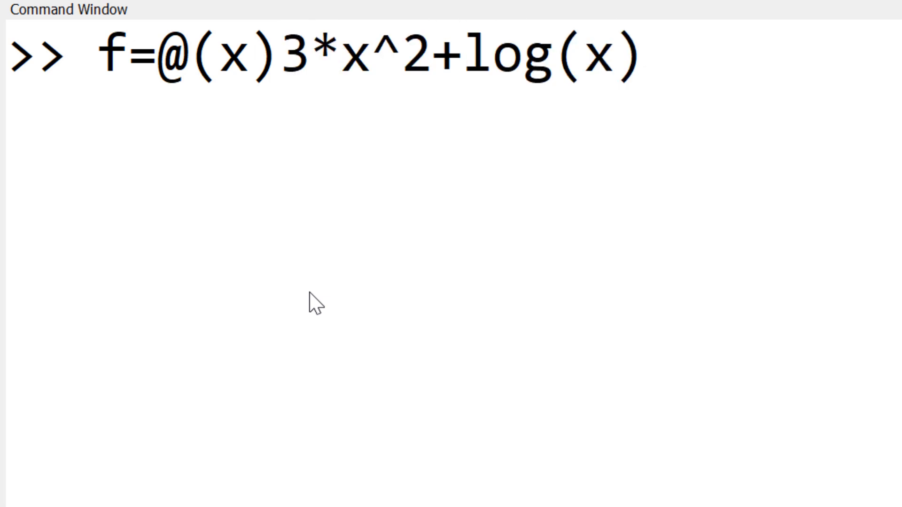
type("+1")
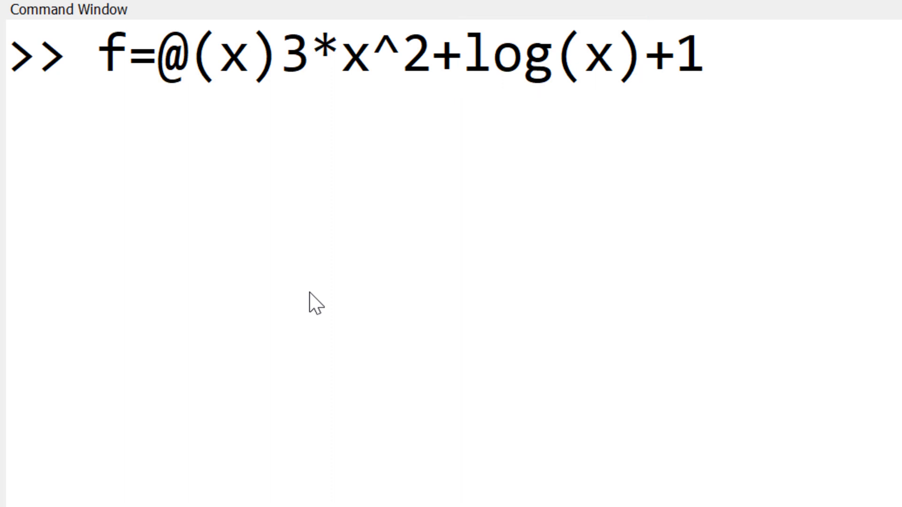
key("Return")
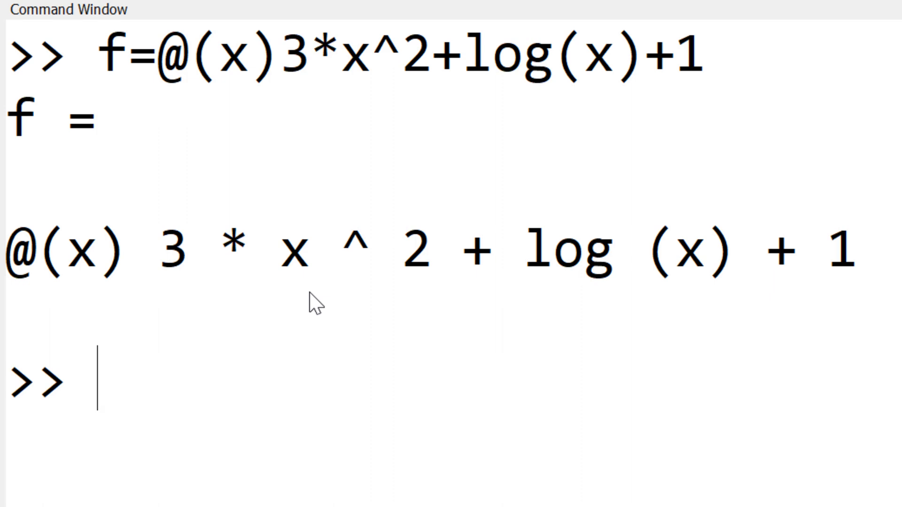
Evaluate f(1) in the Command Window, returning ans = 4.
type("f(")
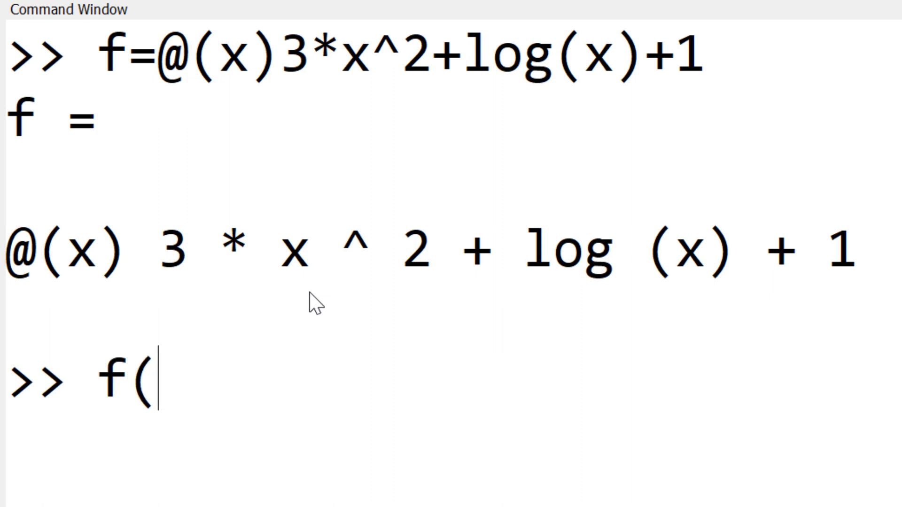
type("1)")
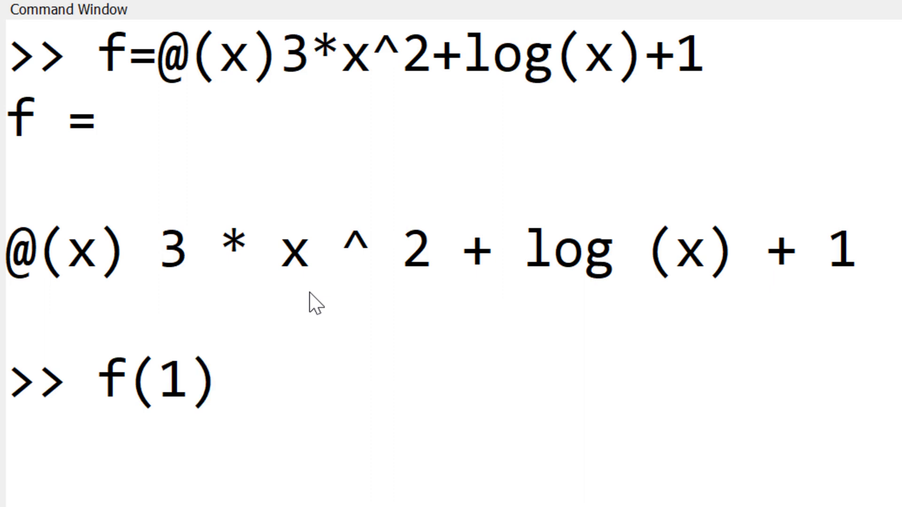
key("Return")
type("g=")
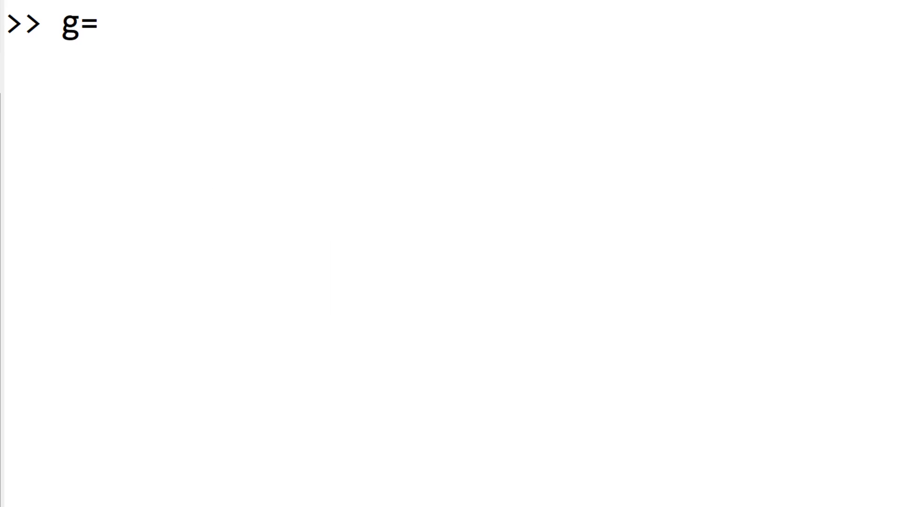
Define g = @(x,y) exp(-y)*(3*x^2+log(x)+1) and run it.
type("@(")
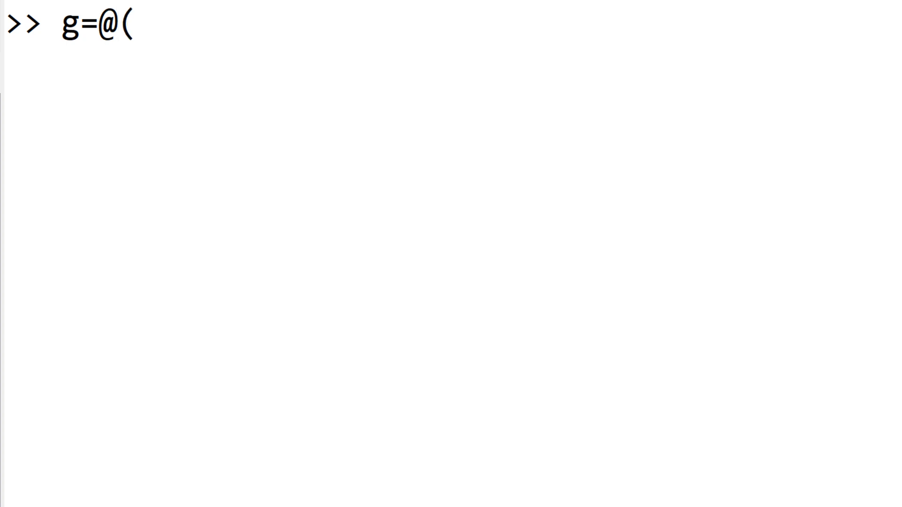
type("x,y)")
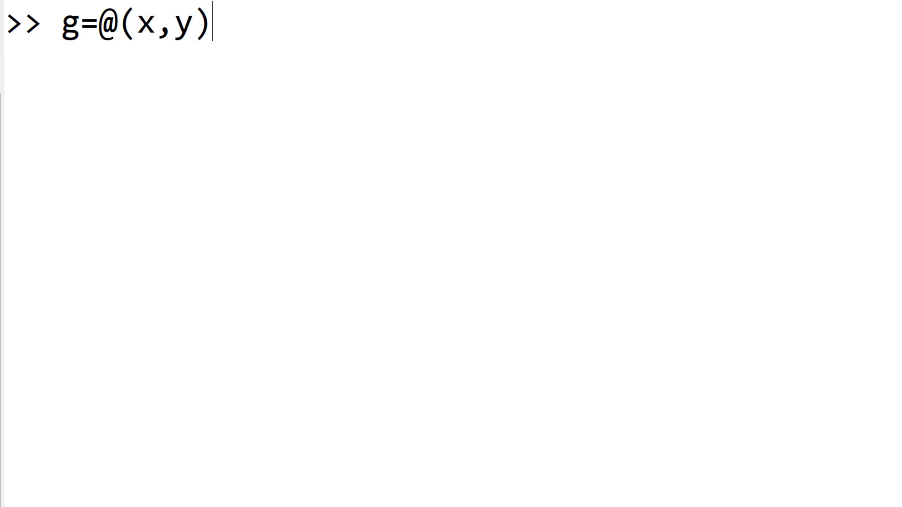
type("exp(-y)*(3*x^2+log(x)+1)")
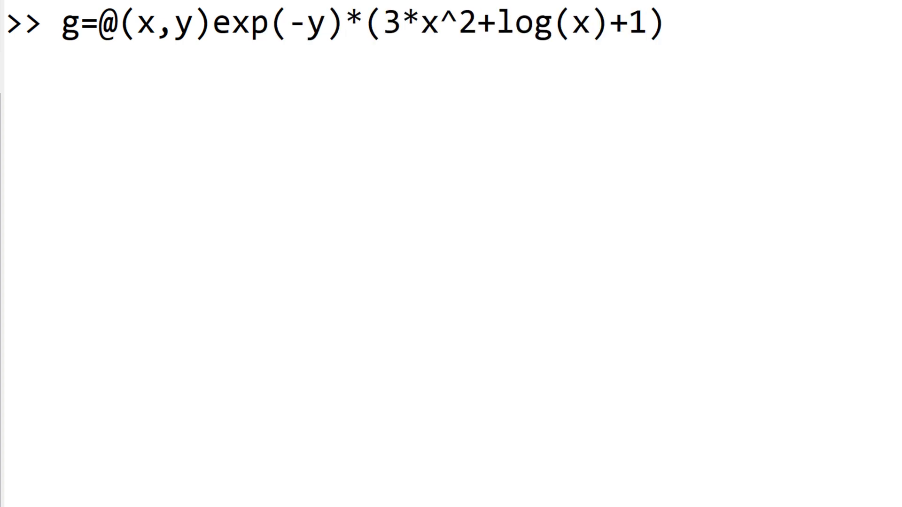
key("Return")
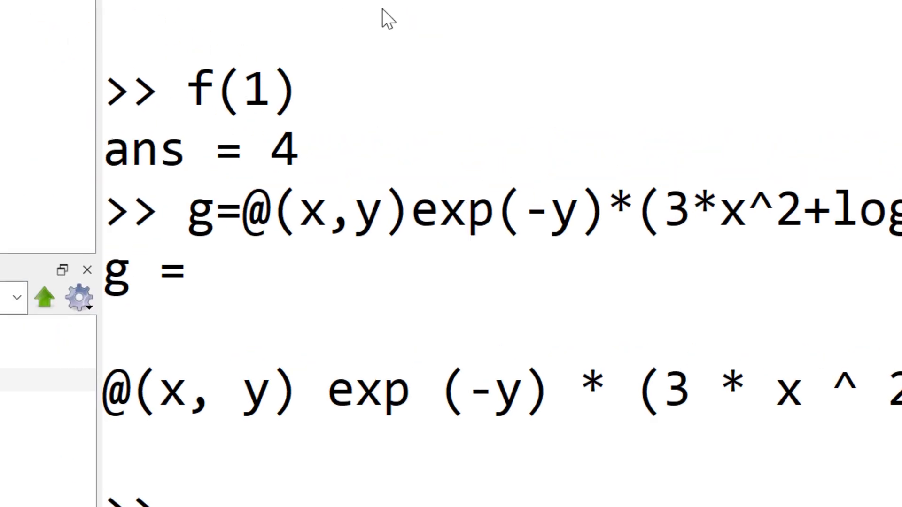